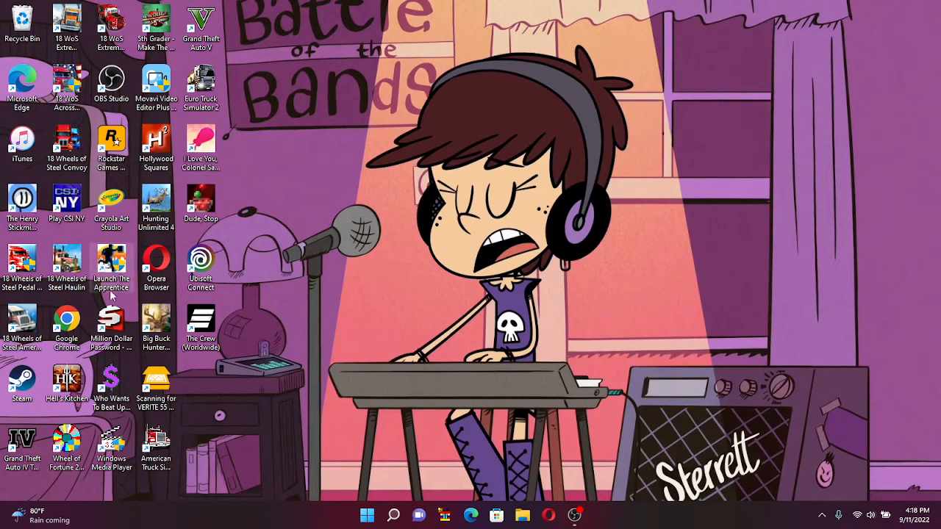
mouse_move(177, 332)
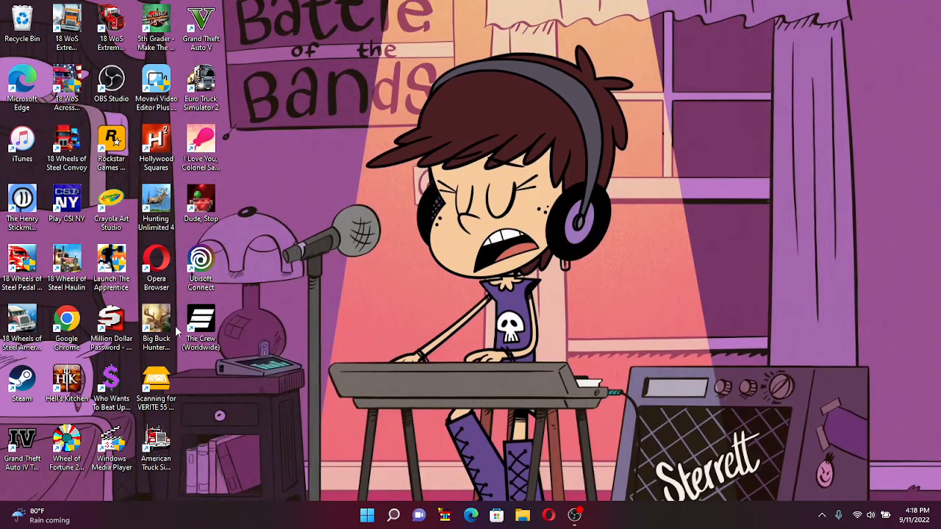
mouse_move(217, 182)
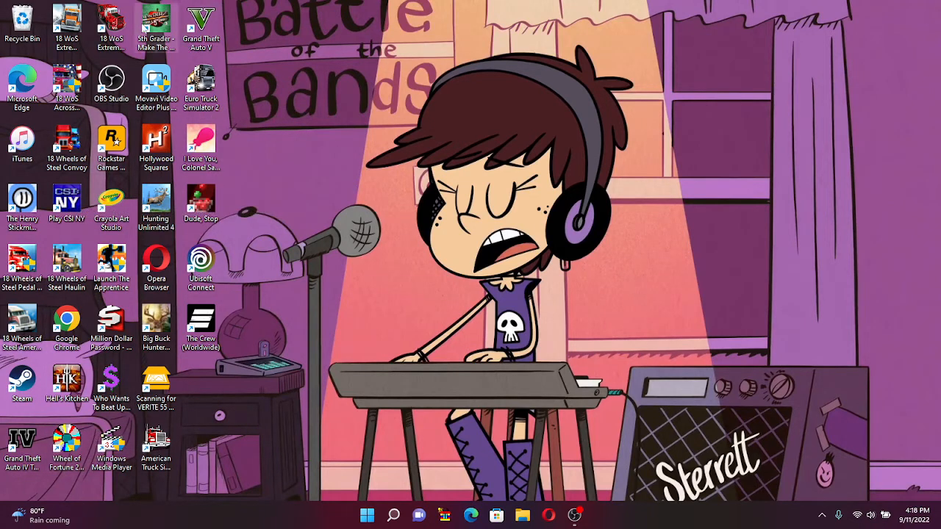
Launch the game and choose New Game to bring up the profiles list
double_click(155, 18)
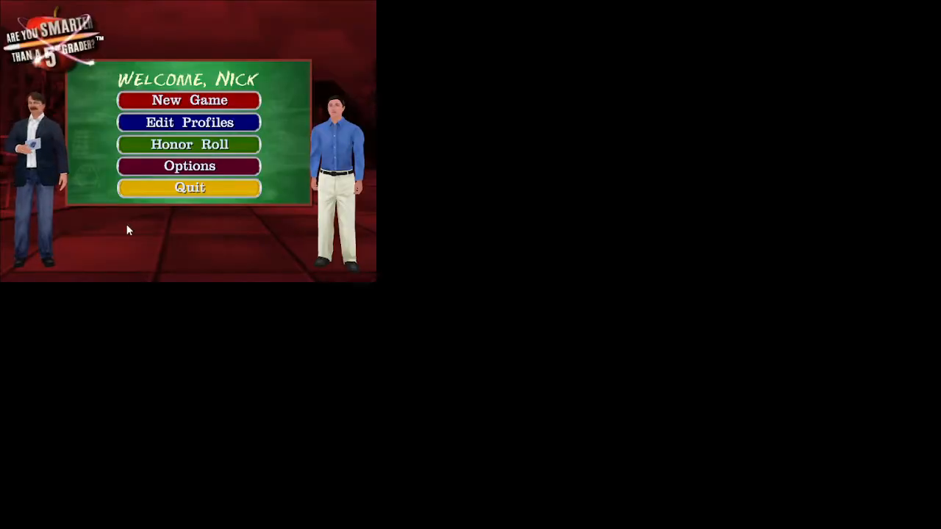
mouse_move(147, 101)
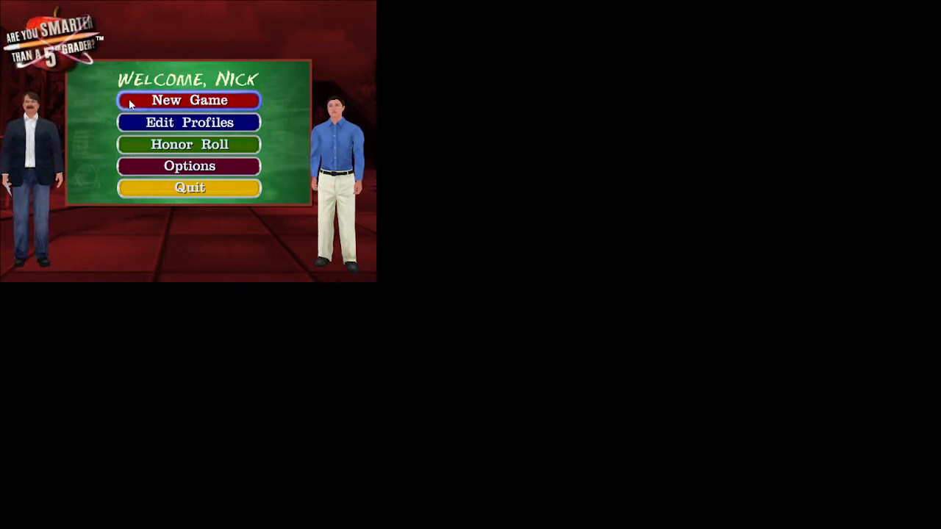
left_click(189, 101)
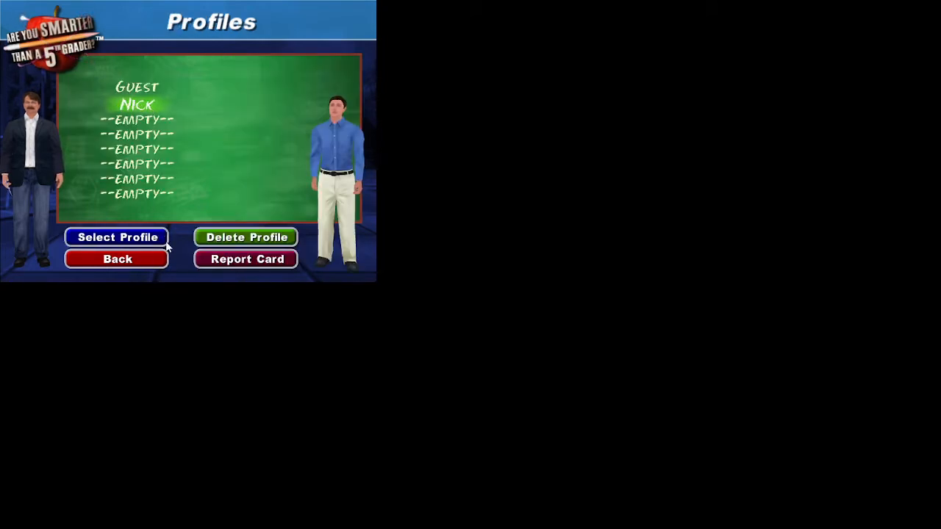
left_click(116, 236)
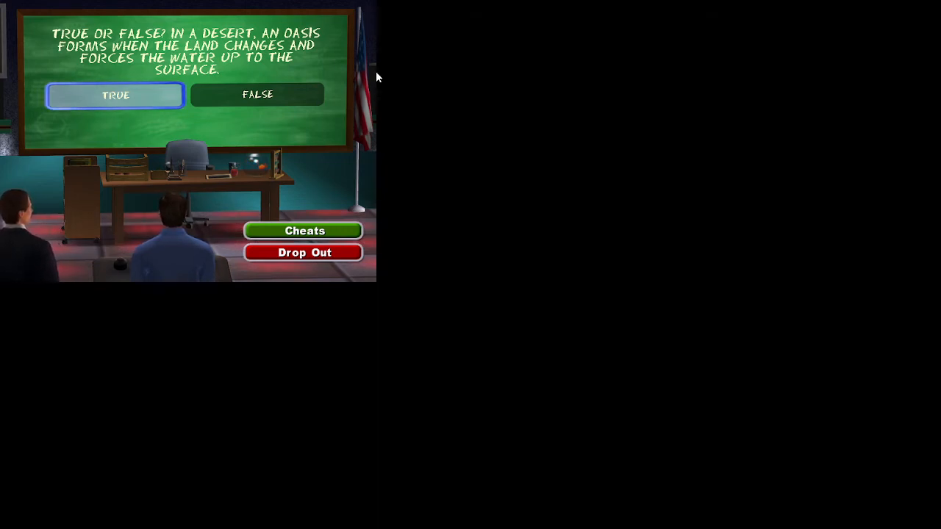
left_click(114, 95)
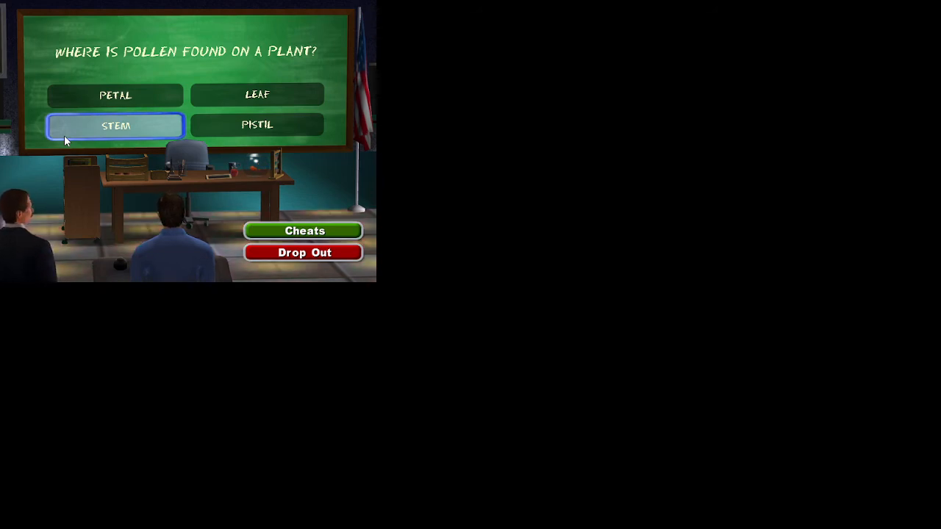
Answer the pollen question with STEM and lock it in
left_click(116, 125)
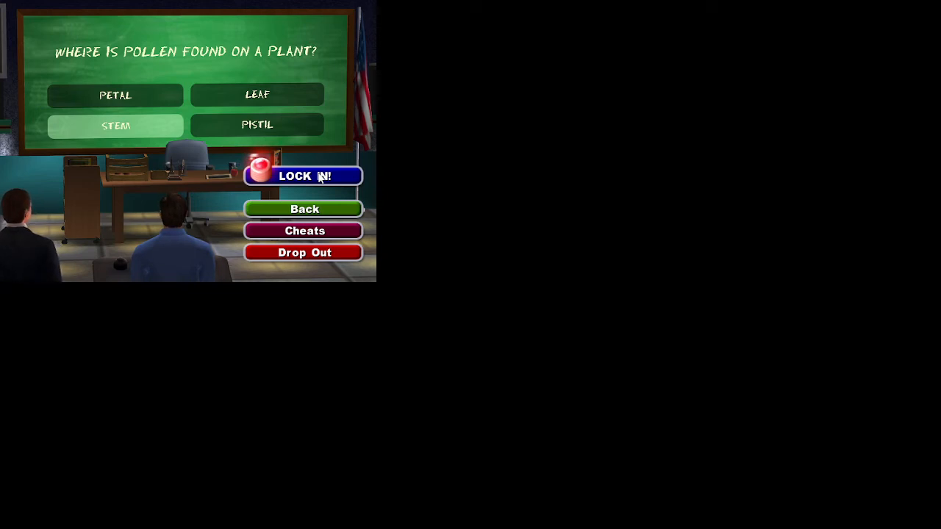
left_click(303, 175)
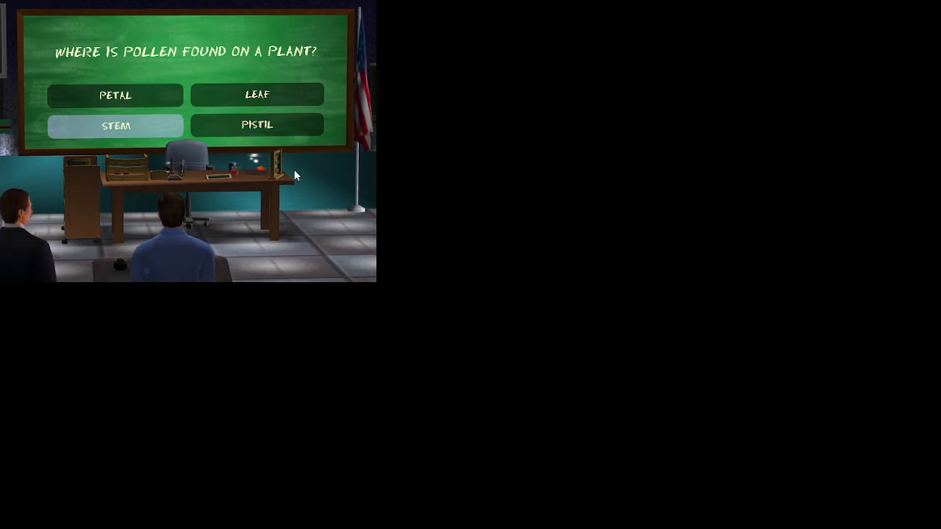
Reveal PISTIL as correct and spend the Save cheat to stay in the game
left_click(257, 125)
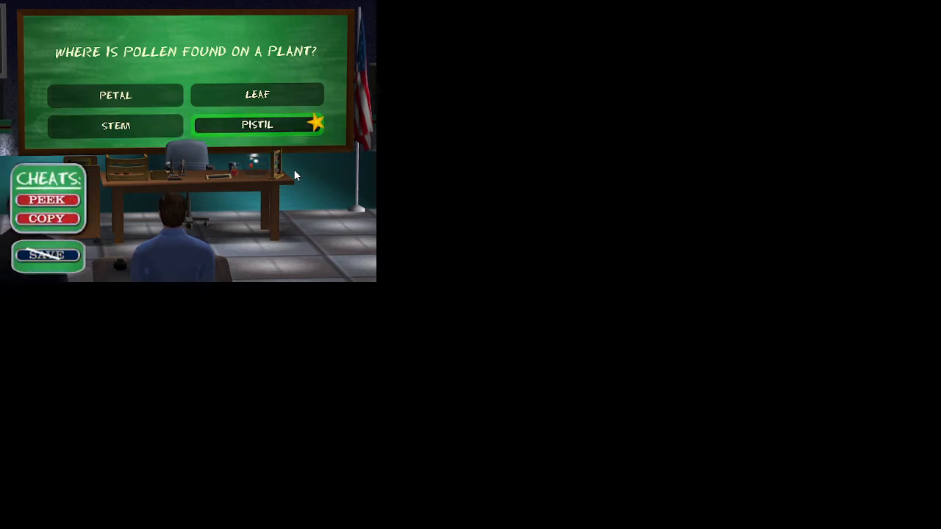
left_click(48, 256)
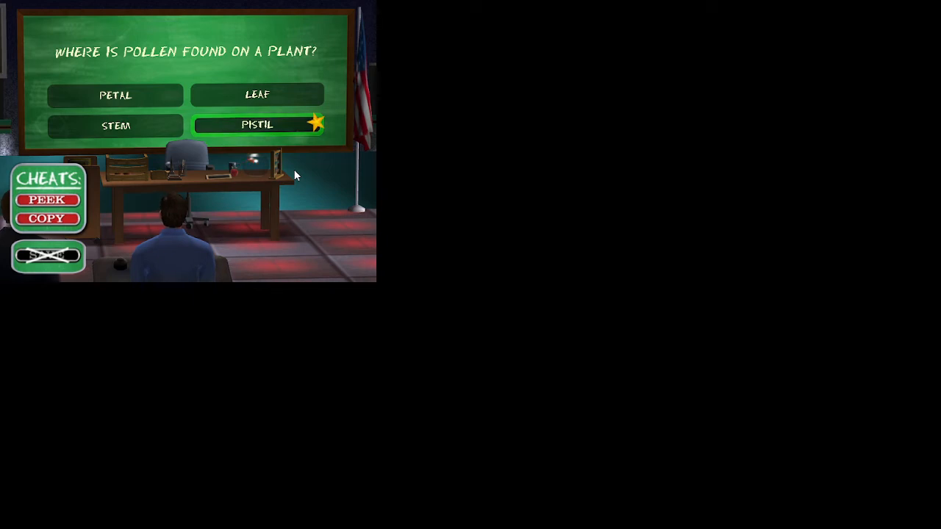
left_click(257, 124)
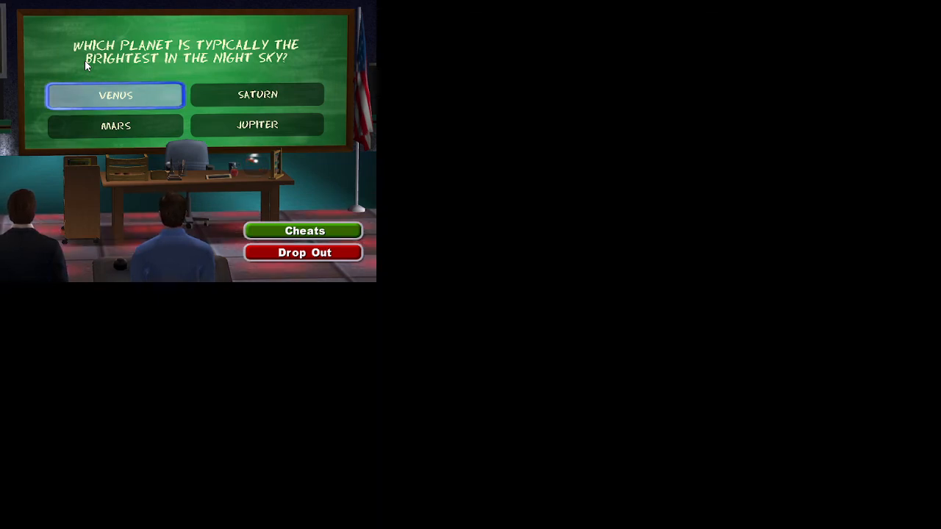
Pick Venus as the brightest planet at night and lock it in
left_click(115, 95)
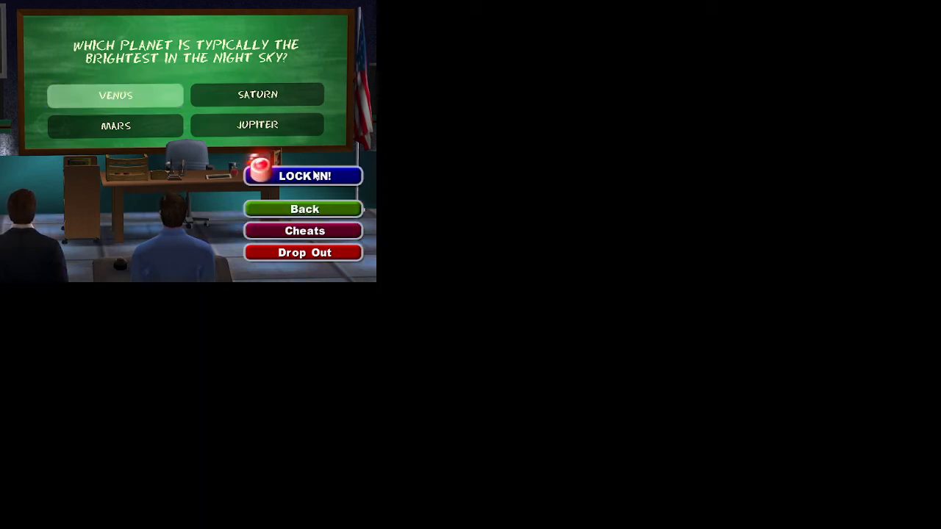
left_click(304, 175)
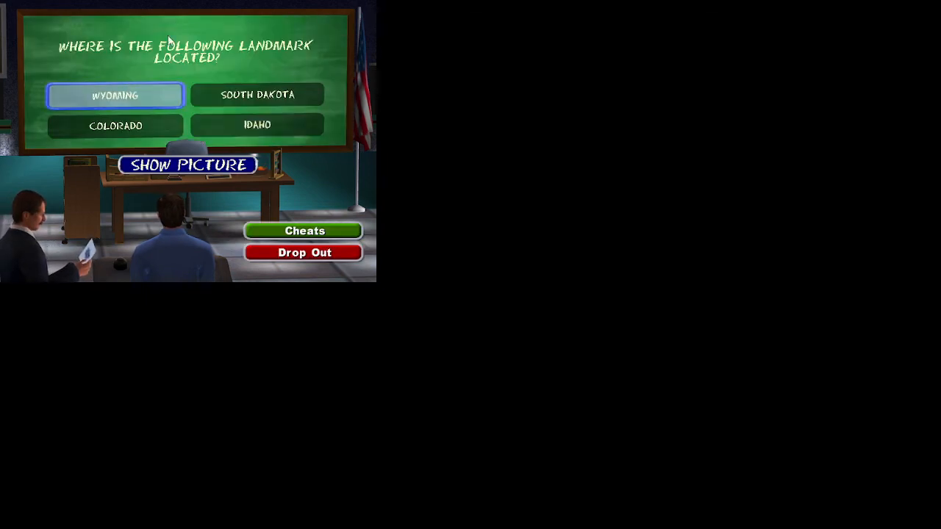
View the landmark picture for the where-is-it-located question
left_click(256, 94)
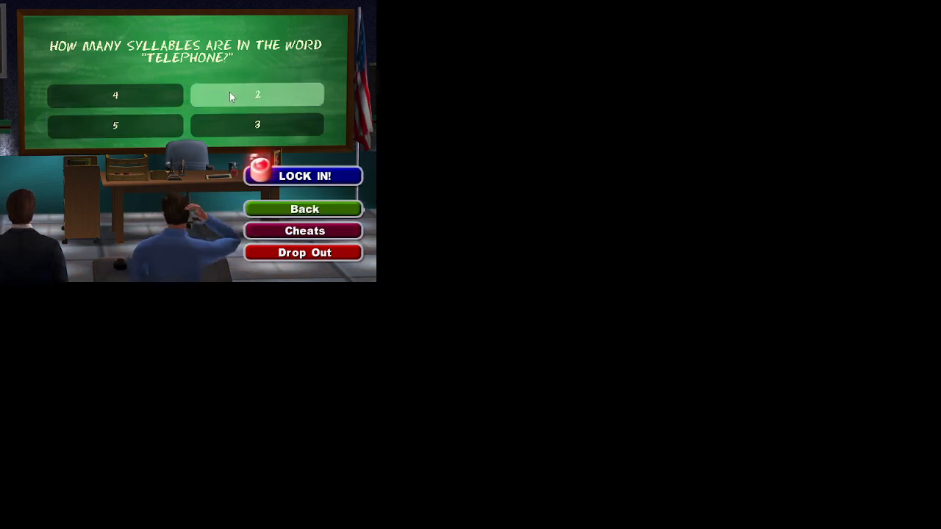
Lock in 2 syllables for telephone, advancing the money ladder to $50,000
left_click(304, 175)
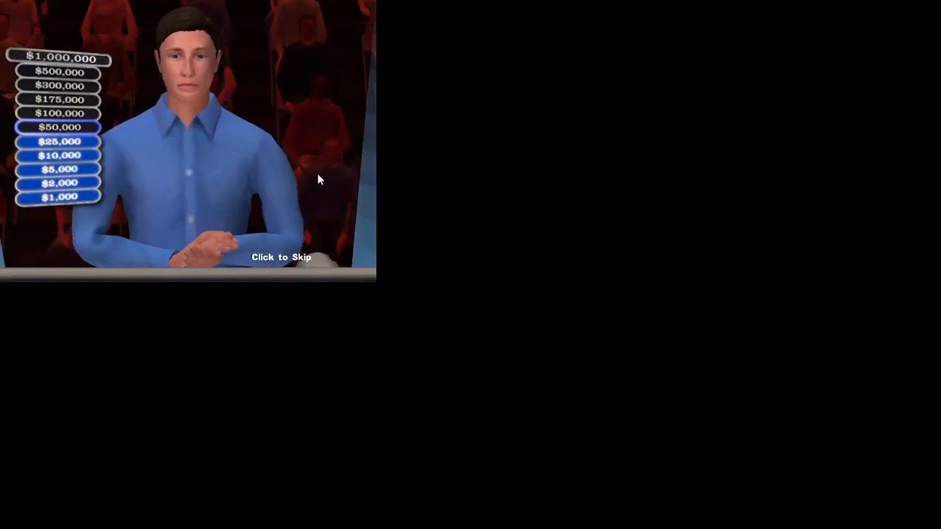